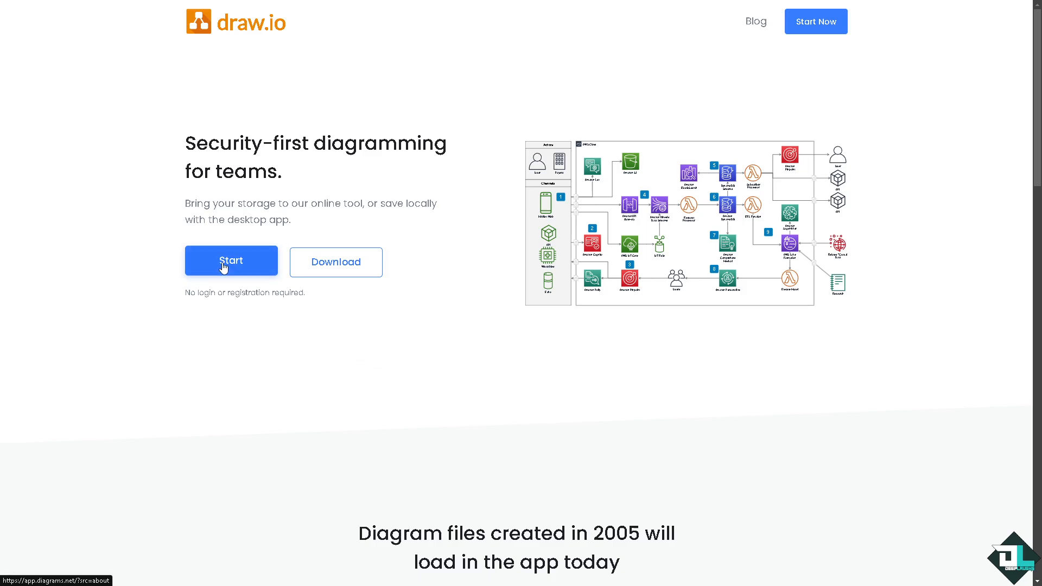
- Start the draw.io online editor from its homepage
{"action": "left_click", "coordinate": [231, 260]}
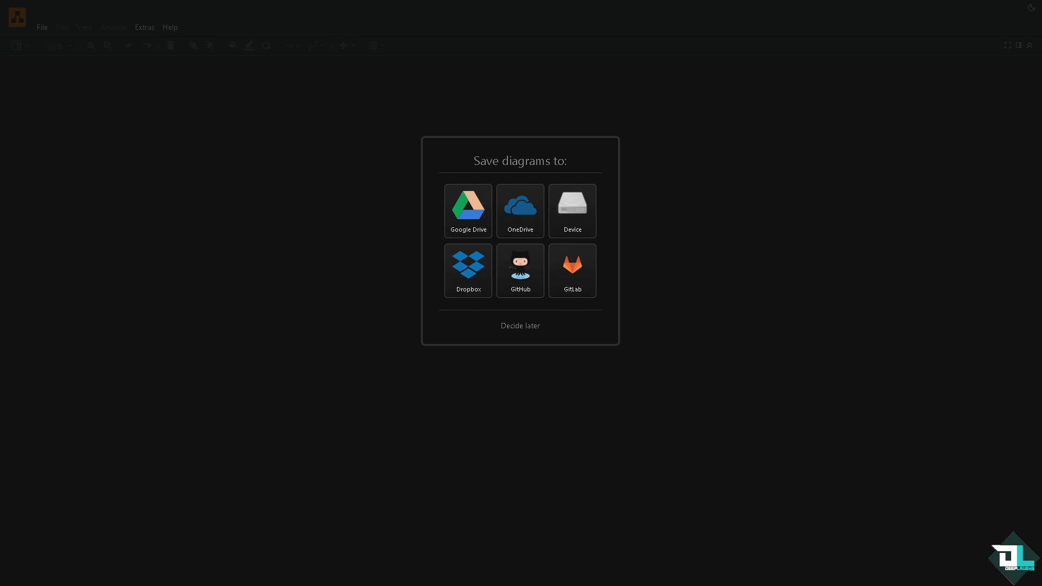
- Pick a storage location for diagrams and place a square shape on the page
{"action": "left_click", "coordinate": [520, 326]}
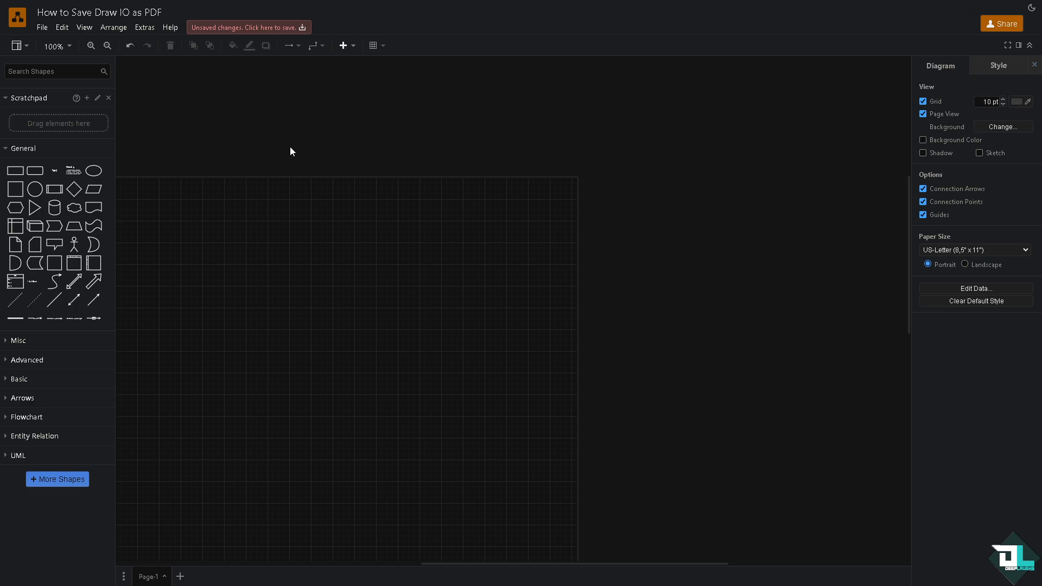
{"action": "mouse_move", "coordinate": [75, 207]}
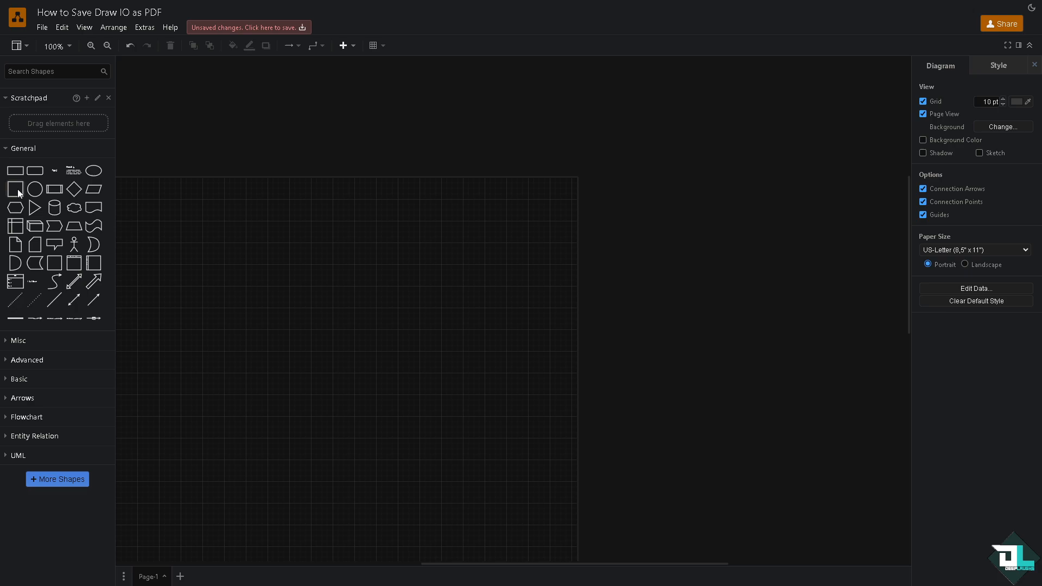
{"action": "left_click_drag", "start_coordinate": [15, 189], "coordinate": [234, 258]}
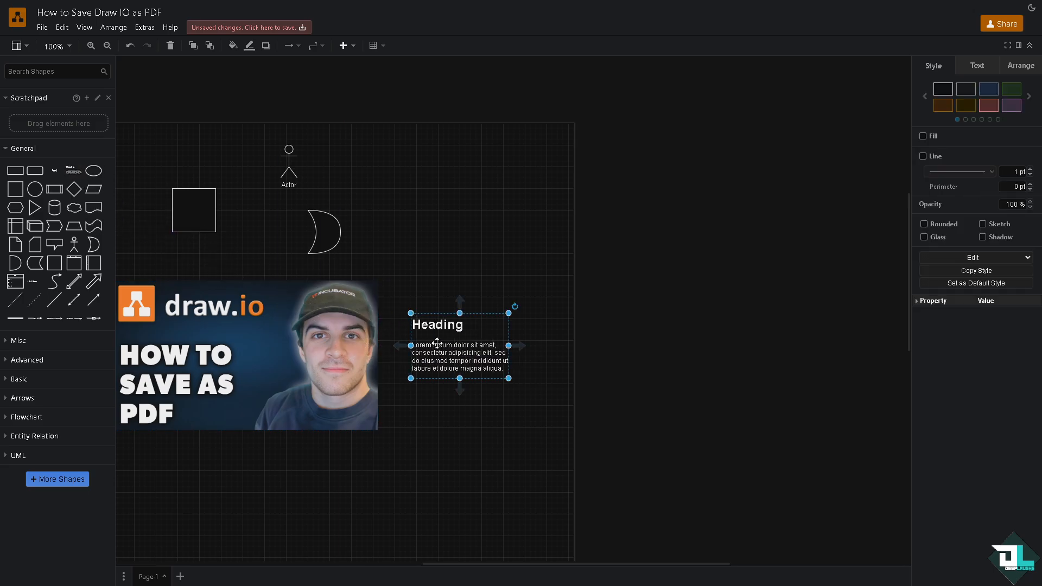
- Finish editing the heading text and select the title block for restyling
{"action": "left_click", "coordinate": [442, 230]}
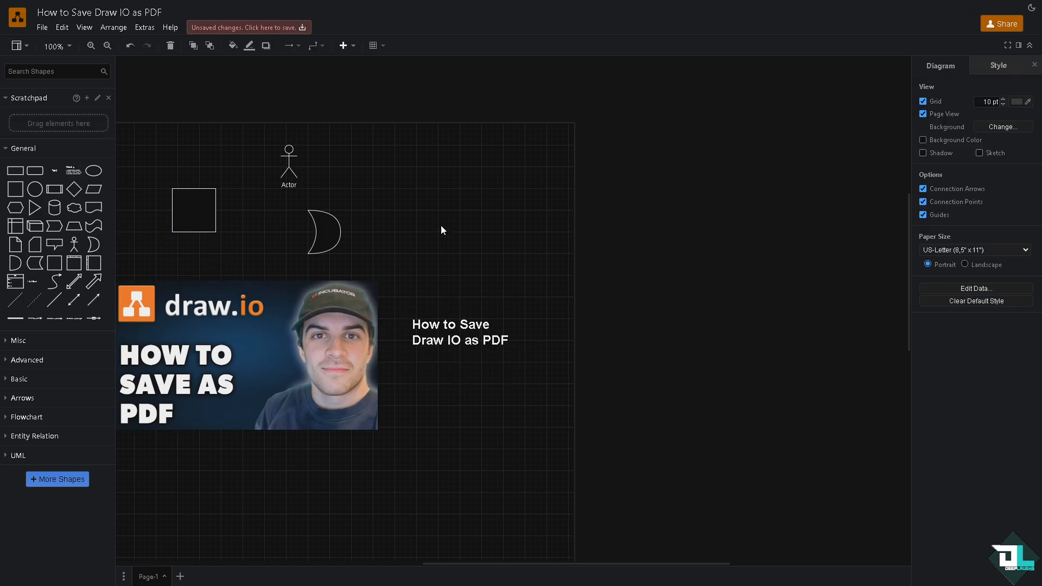
{"action": "left_click", "coordinate": [460, 332]}
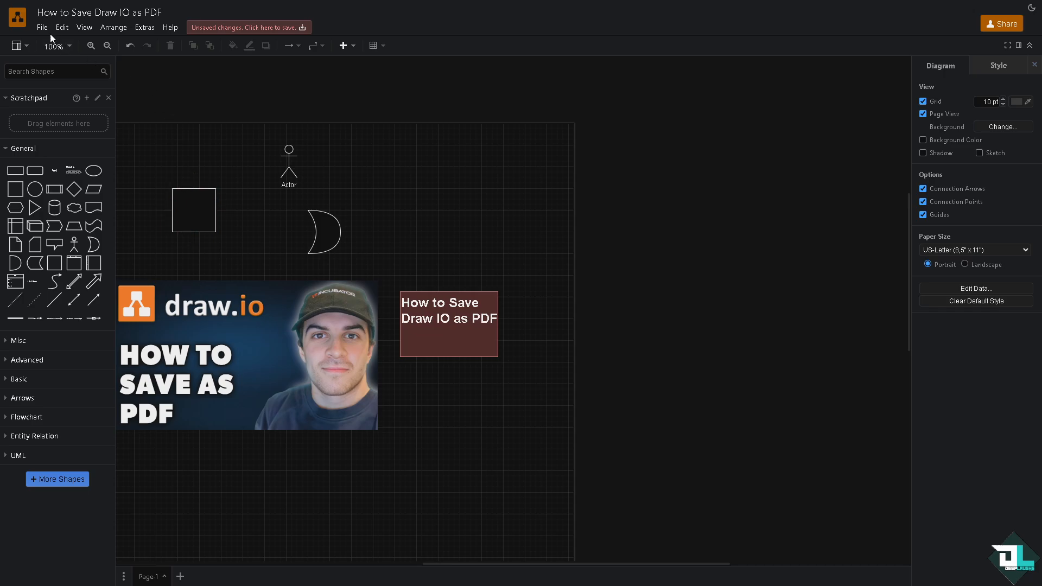
- Choose PDF as the export format from the File menu
{"action": "left_click", "coordinate": [42, 27]}
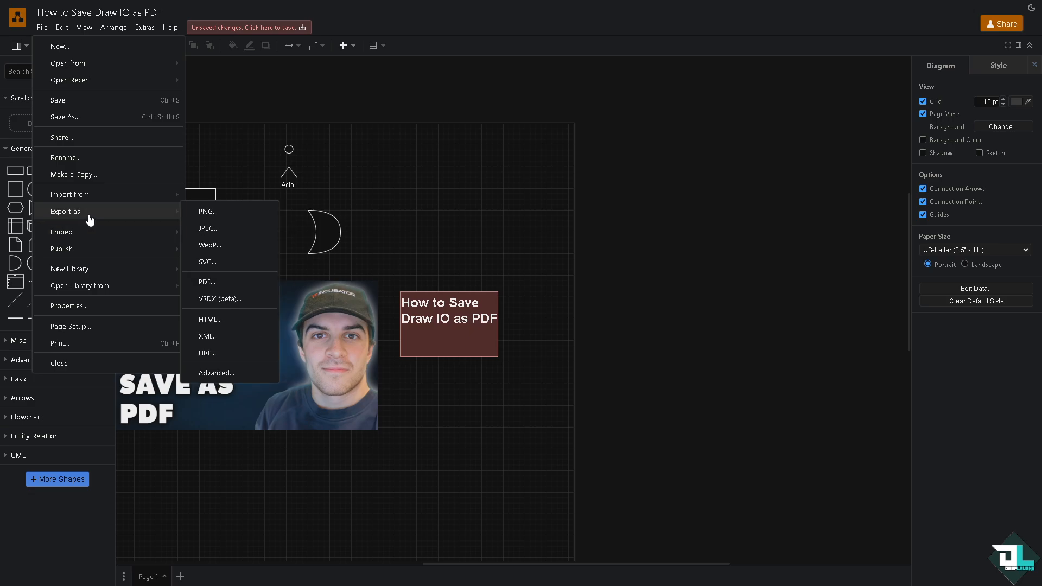
{"action": "mouse_move", "coordinate": [90, 219]}
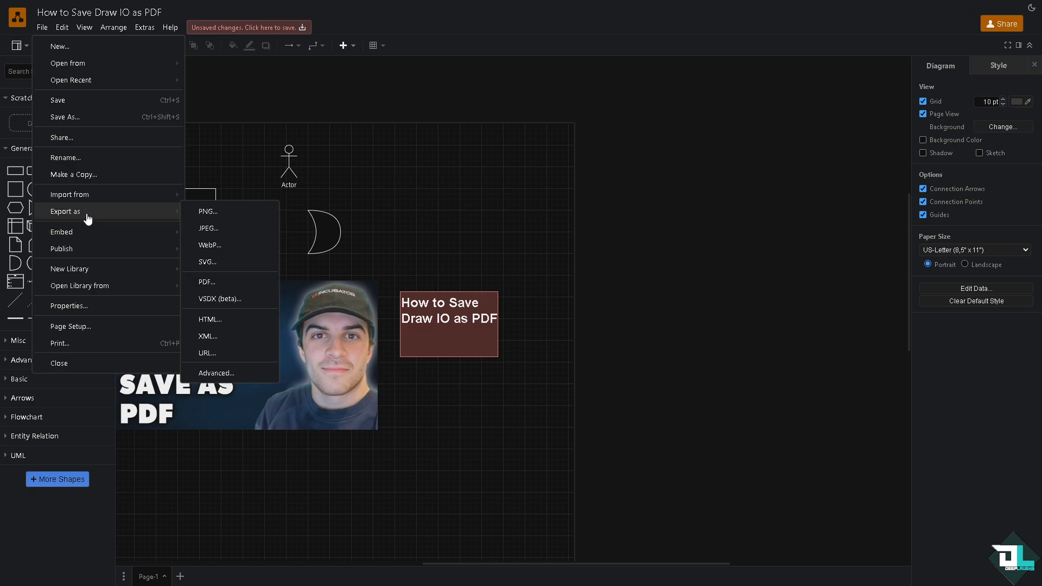
{"action": "mouse_move", "coordinate": [172, 214]}
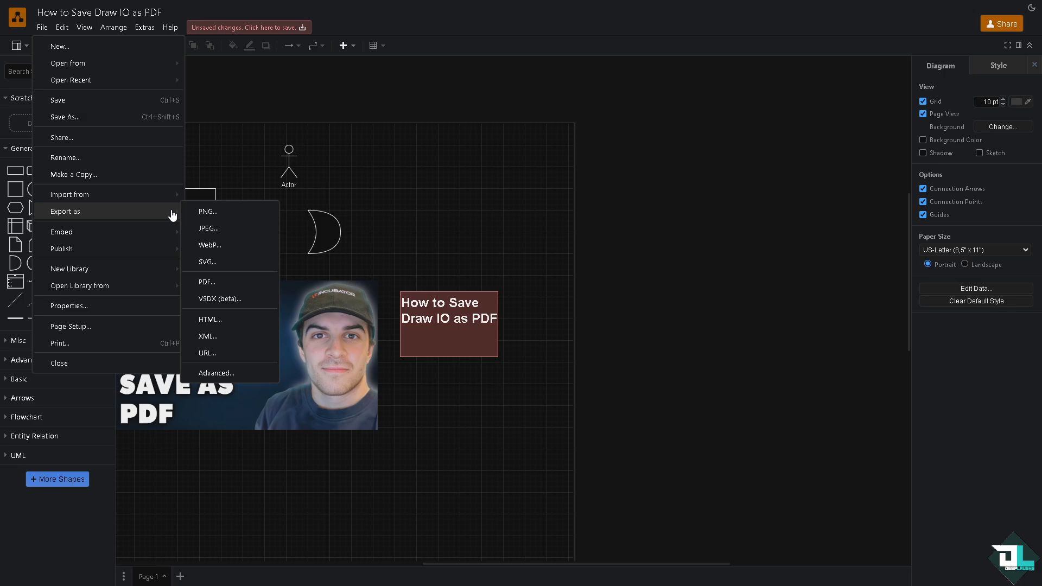
{"action": "mouse_move", "coordinate": [222, 214]}
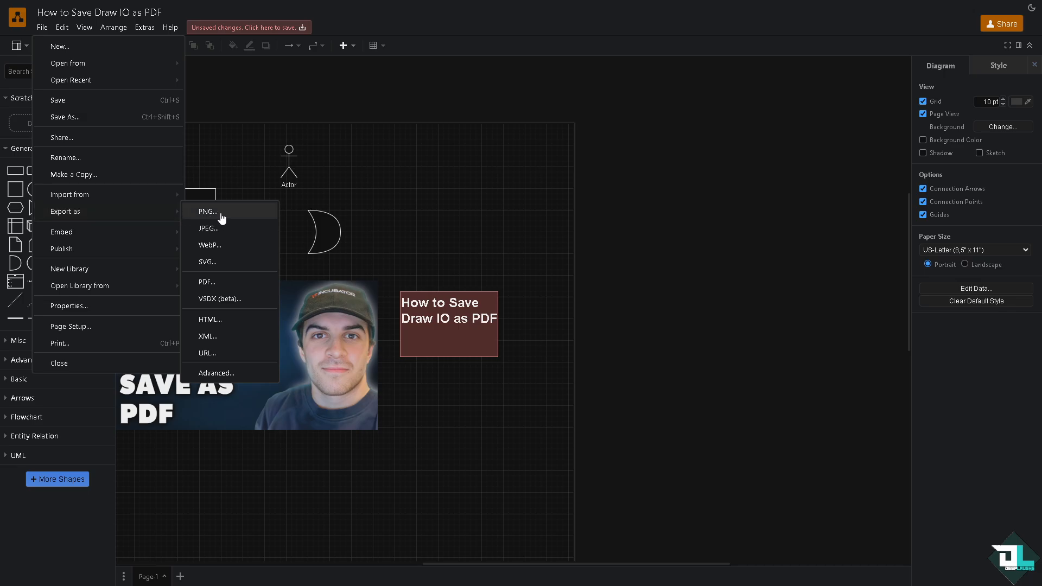
{"action": "mouse_move", "coordinate": [233, 254]}
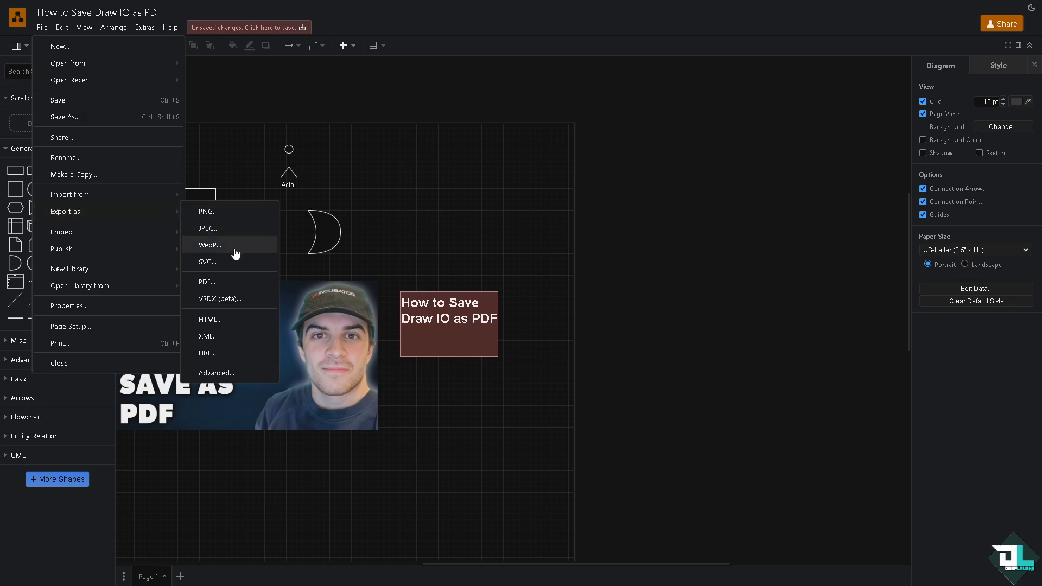
{"action": "left_click", "coordinate": [206, 282]}
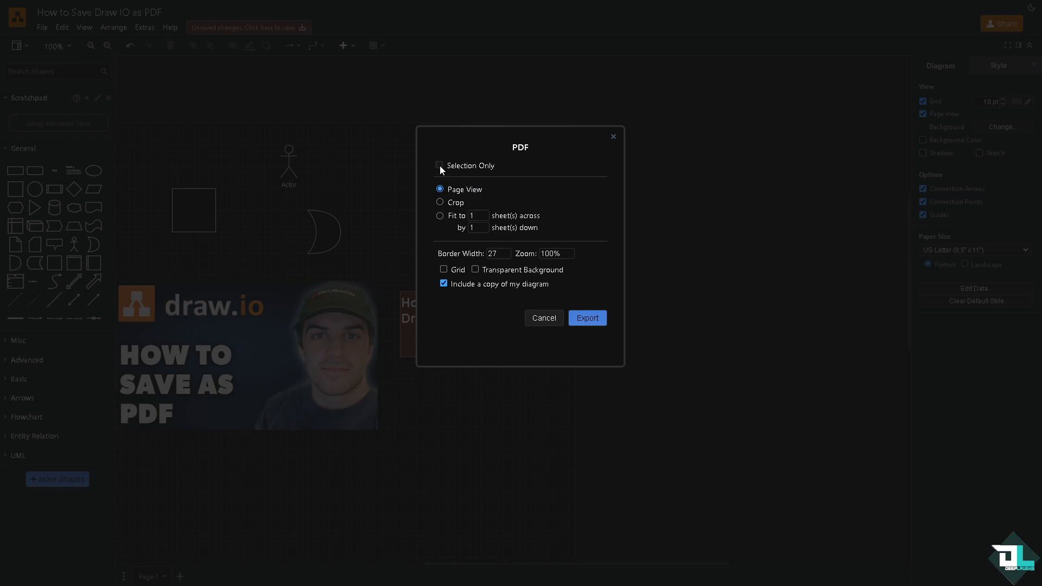
- Export the whole page uncropped, with Grid and Transparent Background enabled
{"action": "left_click", "coordinate": [439, 203]}
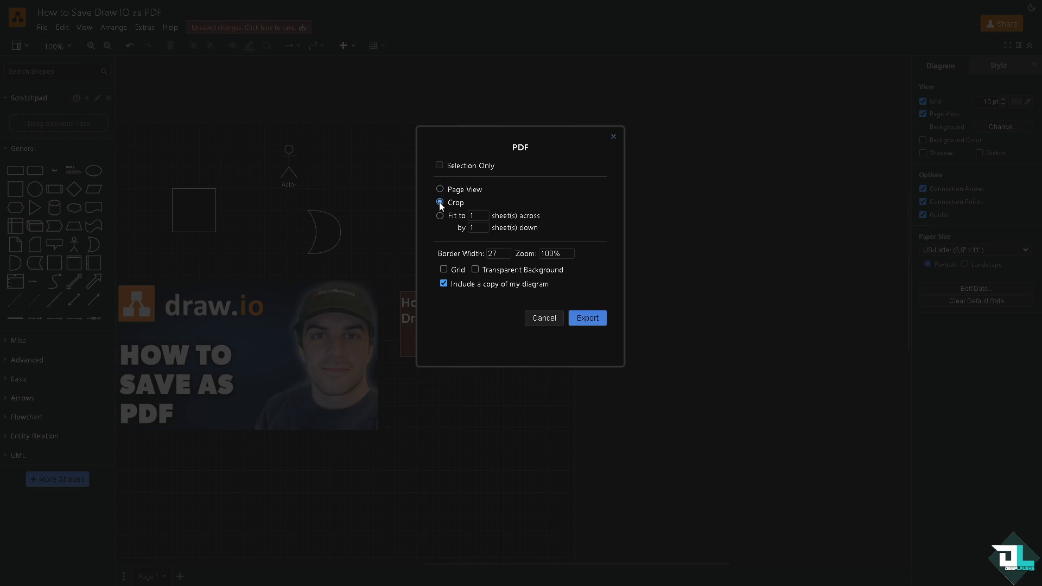
{"action": "left_click", "coordinate": [439, 202]}
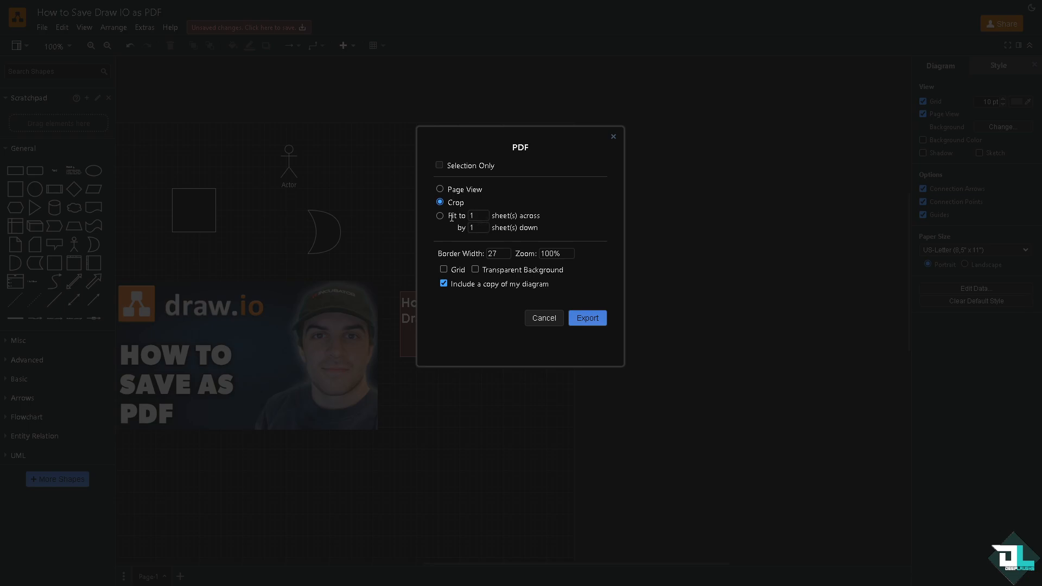
{"action": "left_click", "coordinate": [440, 189]}
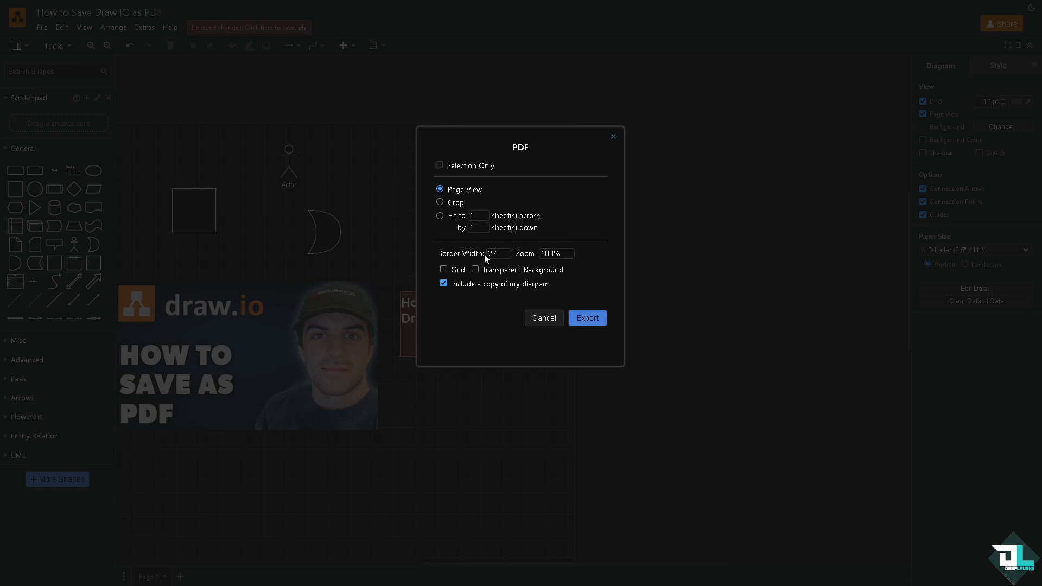
{"action": "mouse_move", "coordinate": [540, 264]}
{"action": "type", "text": "69"}
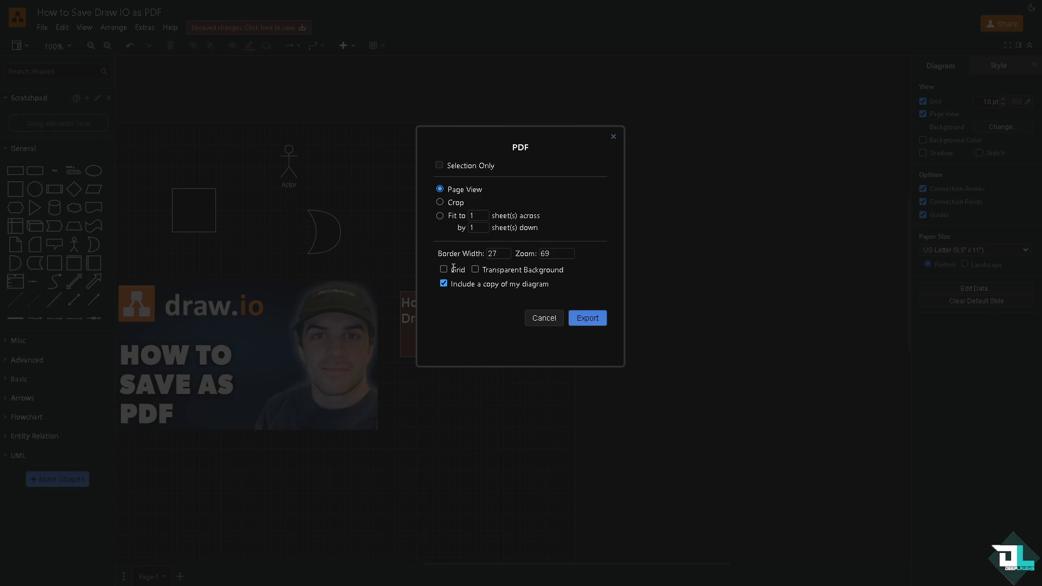
{"action": "left_click", "coordinate": [443, 269]}
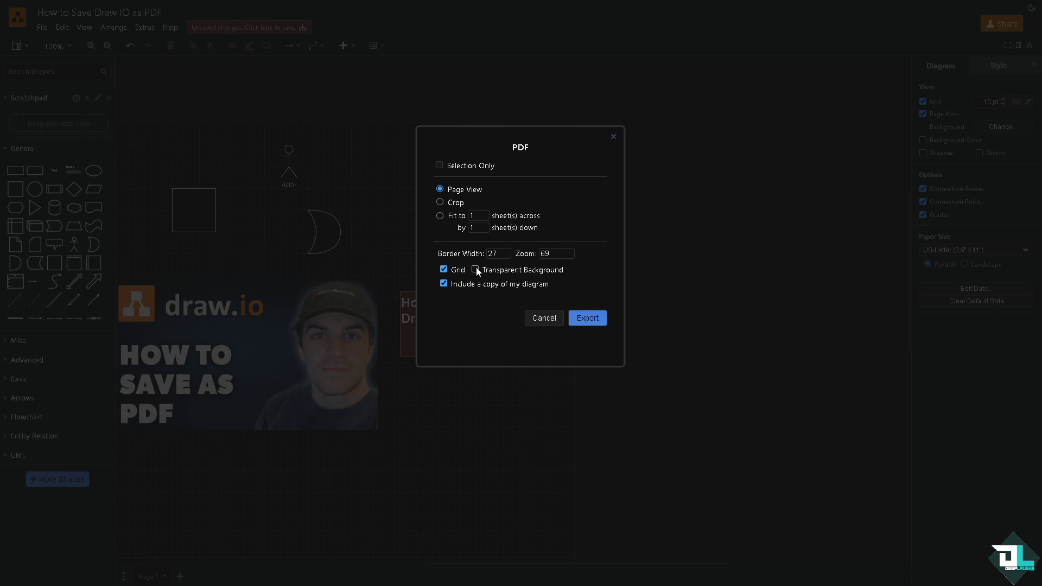
{"action": "left_click", "coordinate": [474, 270]}
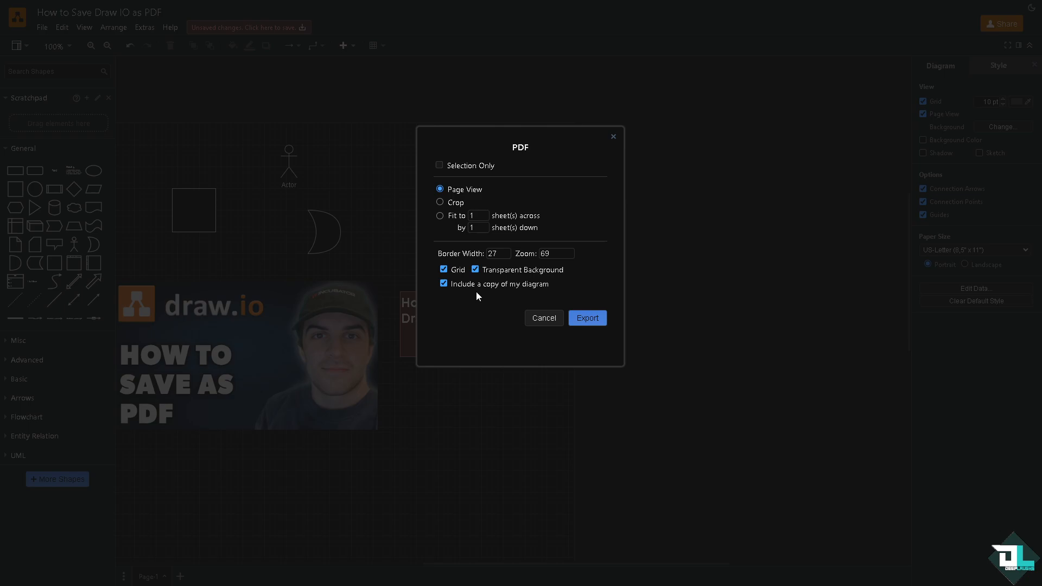
{"action": "mouse_move", "coordinate": [323, 276]}
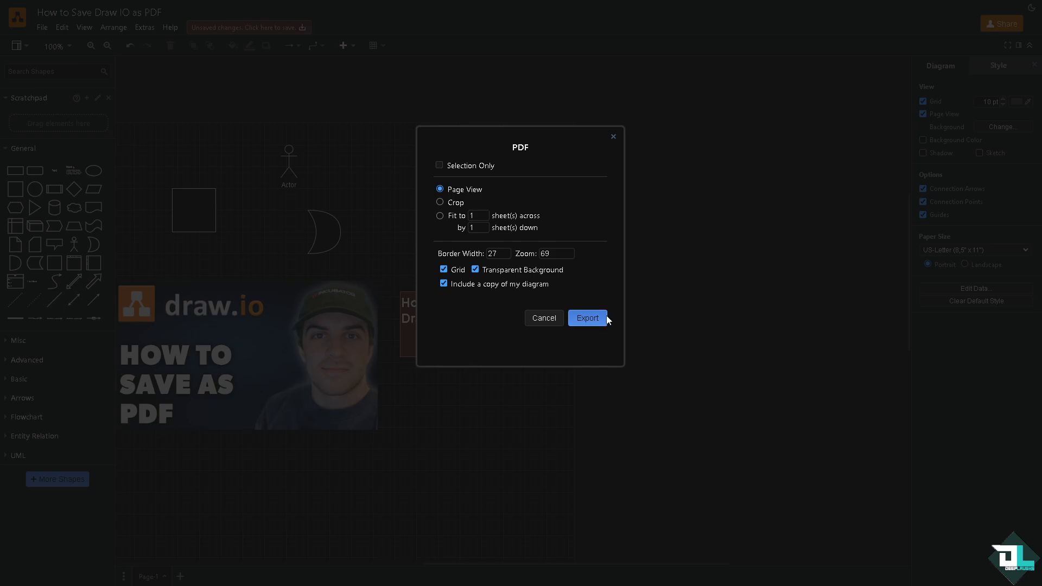
- Export and save 'How to Save Draw IO as PDF.drawio.pdf' to the device
{"action": "left_click", "coordinate": [587, 318]}
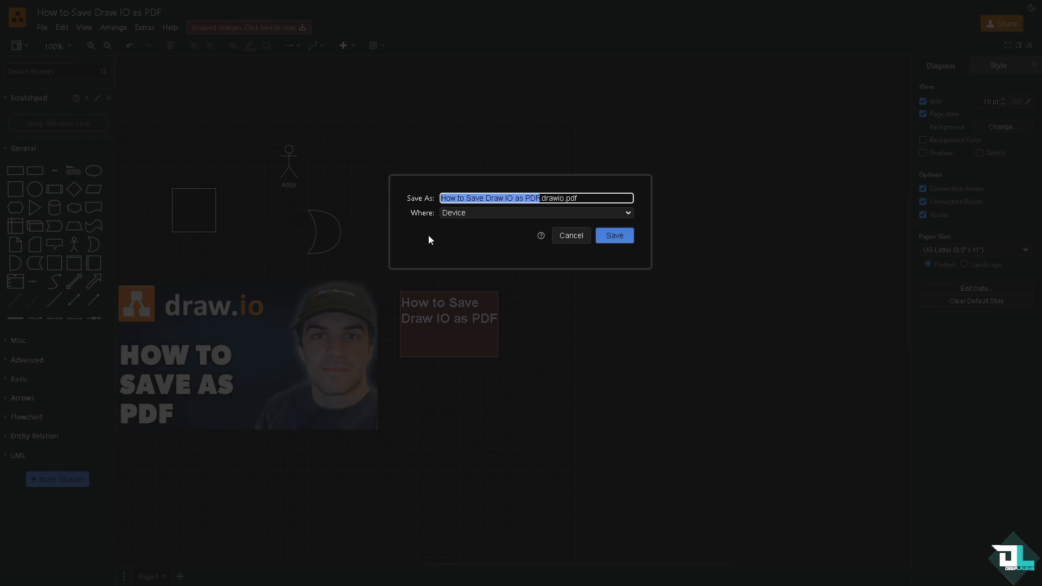
{"action": "mouse_move", "coordinate": [447, 224]}
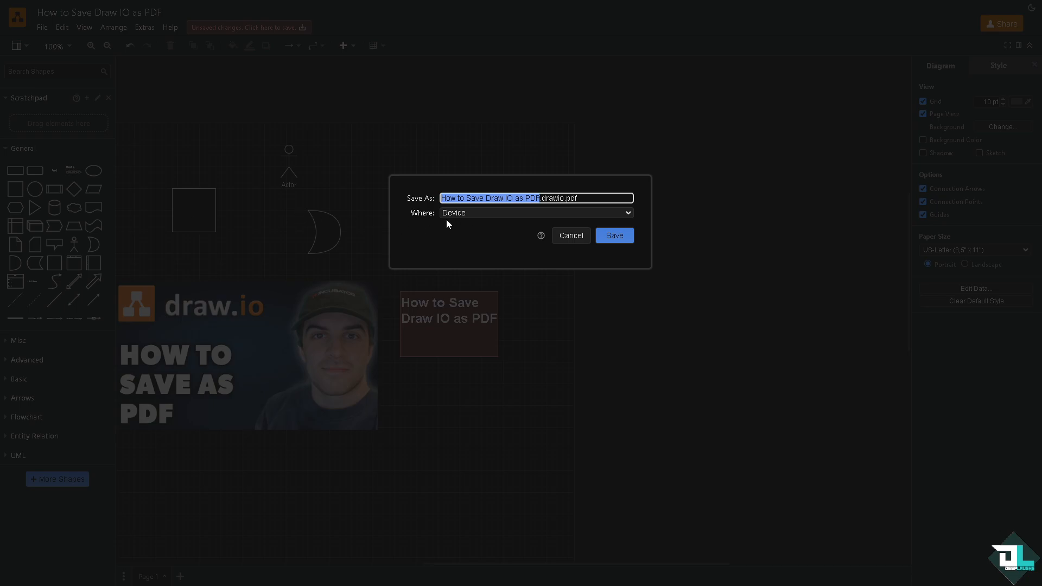
{"action": "left_click", "coordinate": [569, 234]}
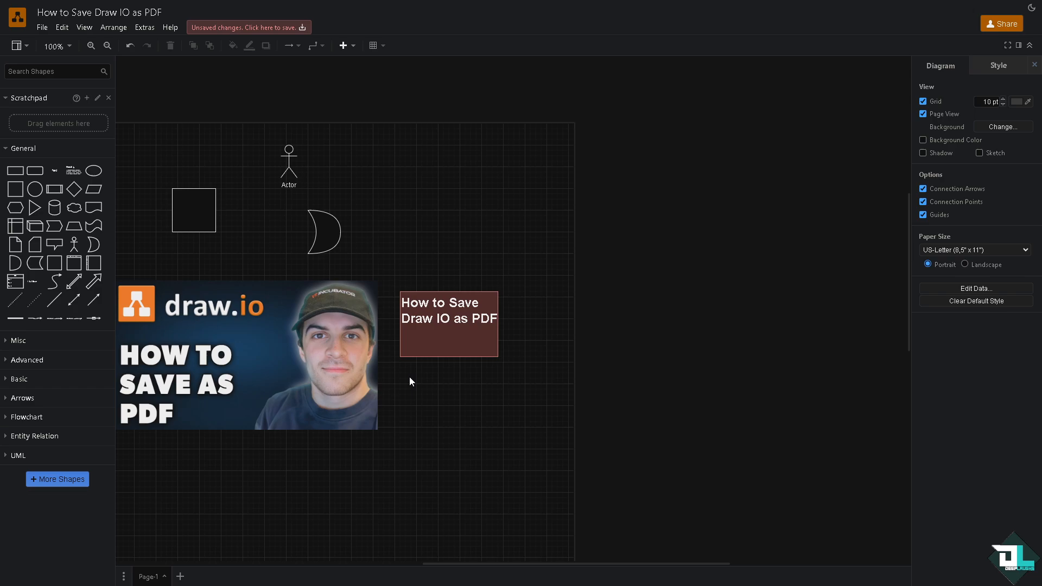
{"action": "left_click", "coordinate": [246, 355]}
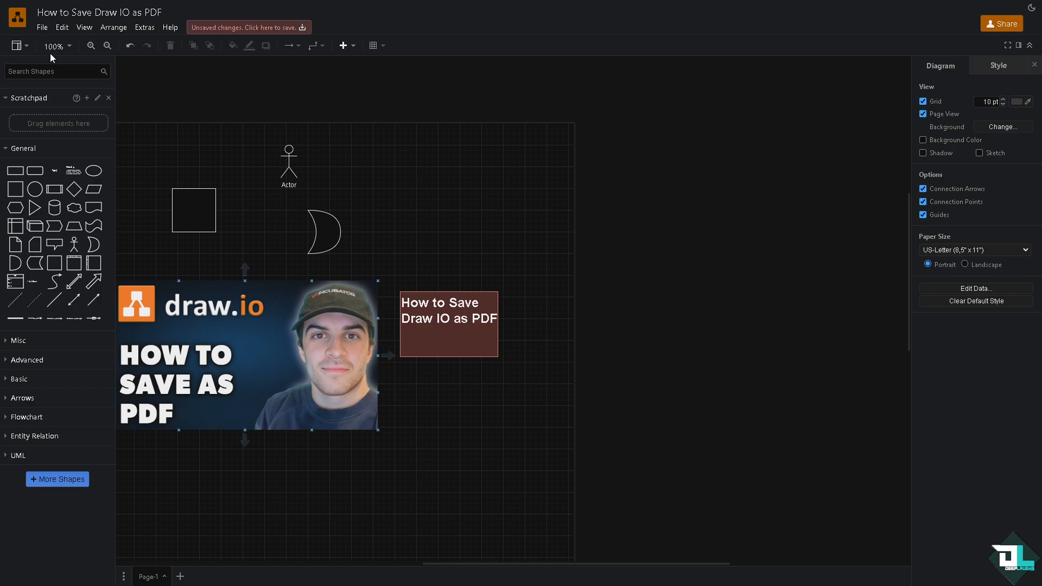